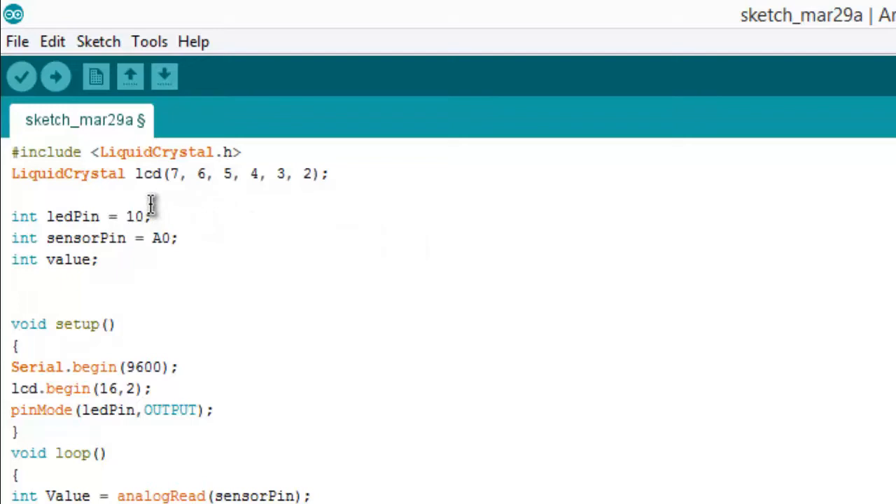
# Step: Review the LED pin 10 definition and the Value variable declaration in the sketch
pyautogui.doubleClick(137, 215)
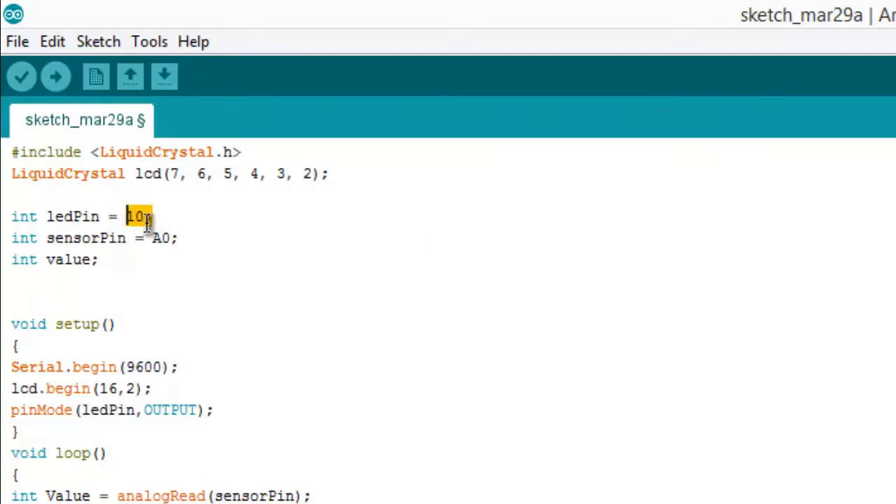
pyautogui.doubleClick(159, 238)
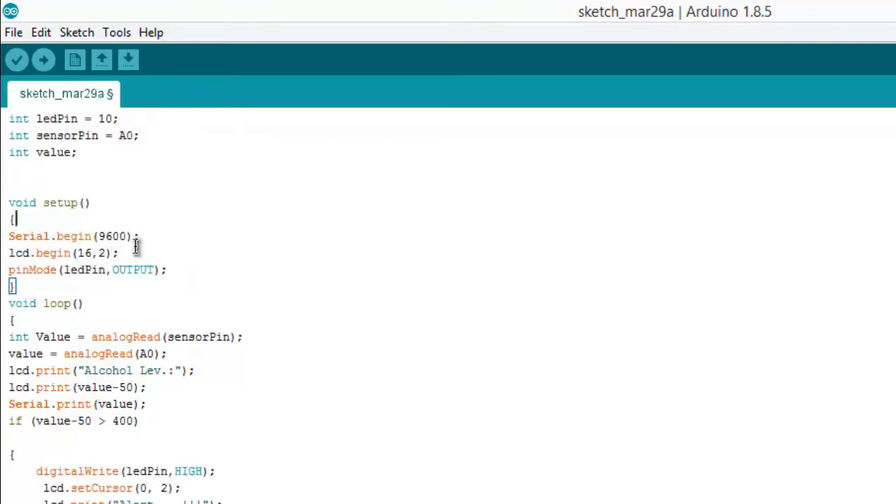
pyautogui.moveTo(115, 278)
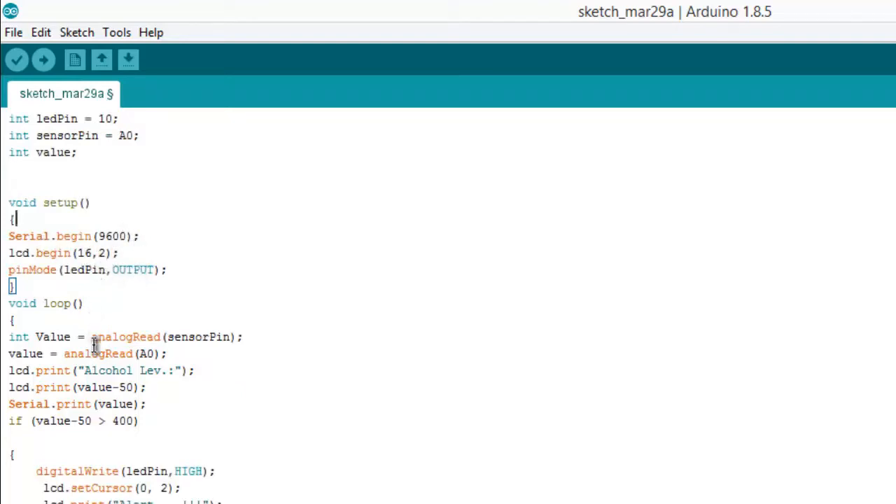
pyautogui.doubleClick(133, 269)
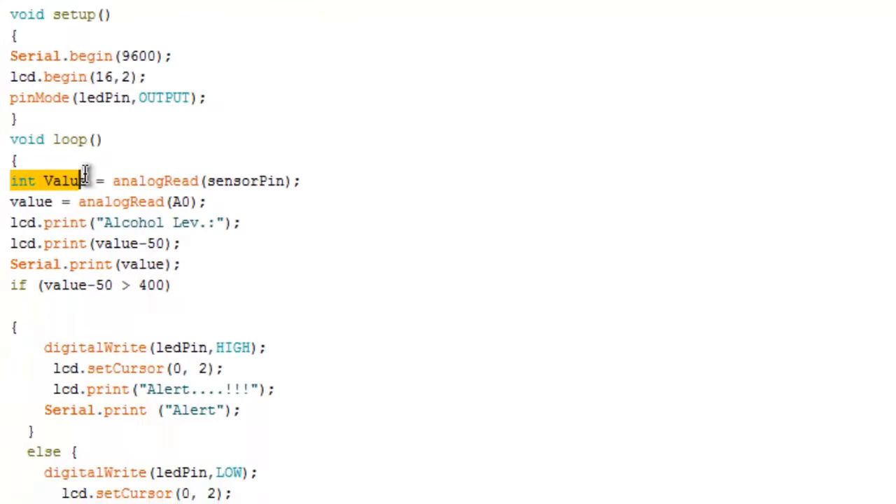
pyautogui.scroll(-3)
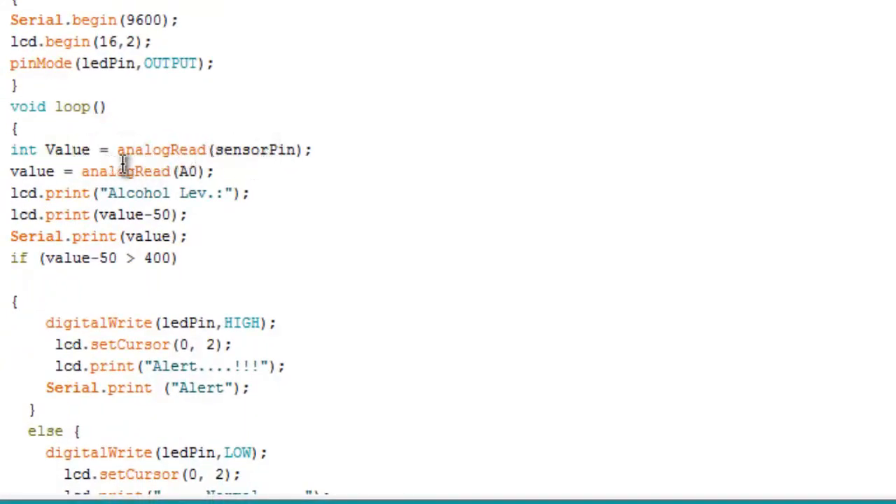
pyautogui.moveTo(137, 214)
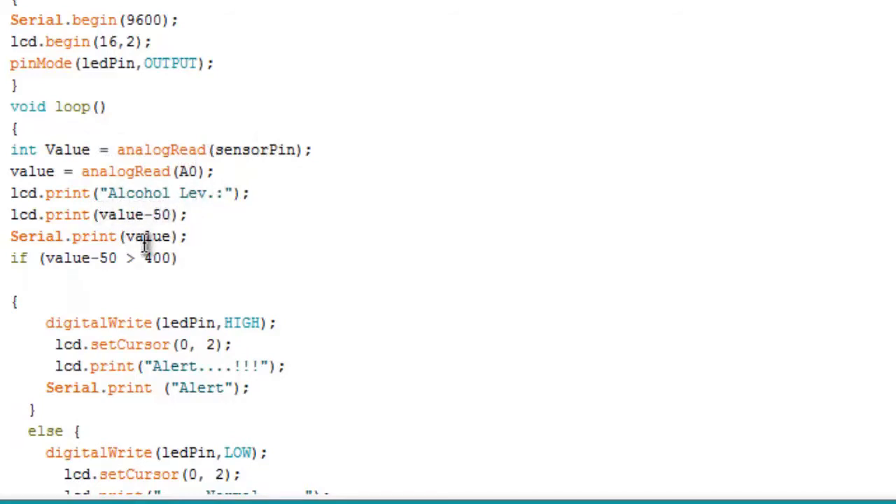
# Step: Review the value-50 LCD expression, then save the sketch with Ctrl+S
pyautogui.click(105, 214)
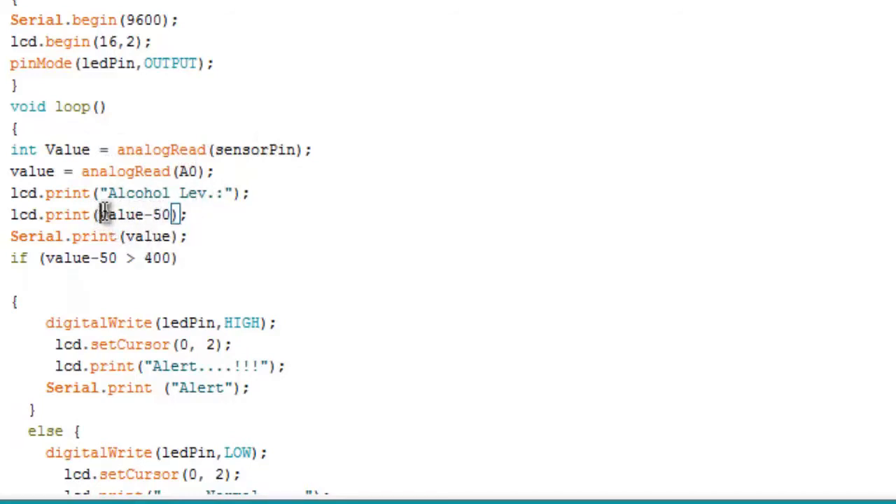
pyautogui.doubleClick(129, 214)
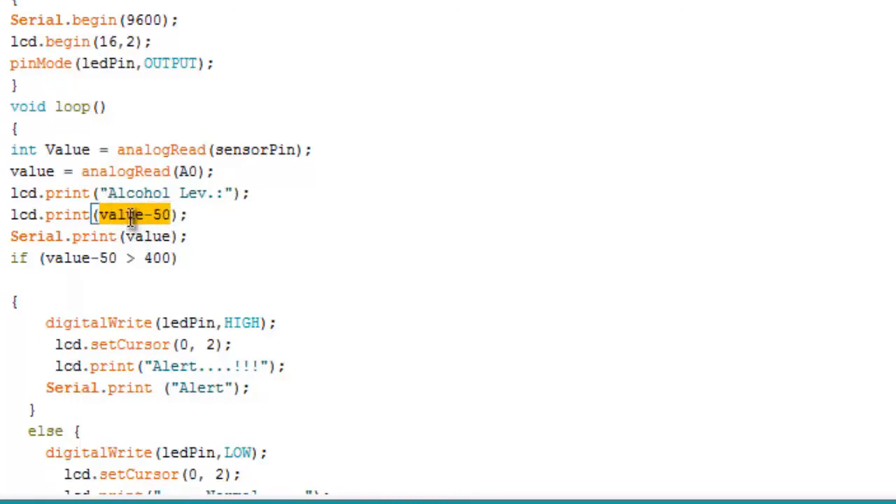
pyautogui.moveTo(140, 223)
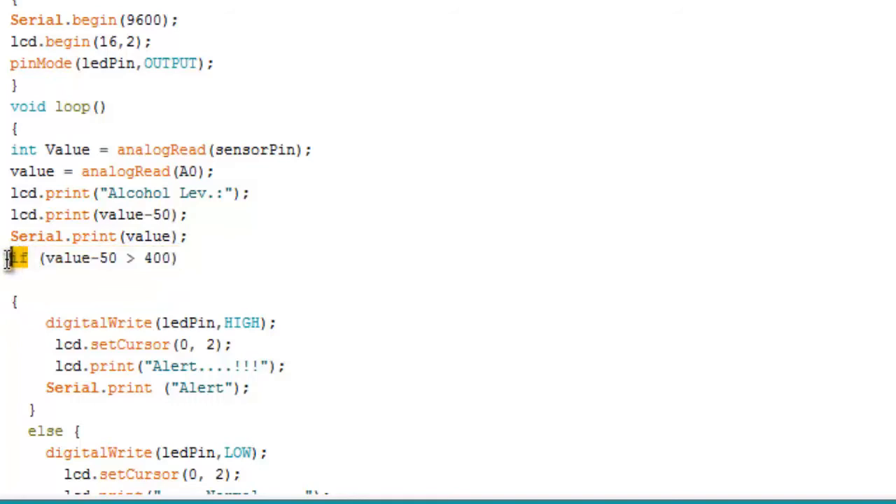
pyautogui.press('ctrl+s')
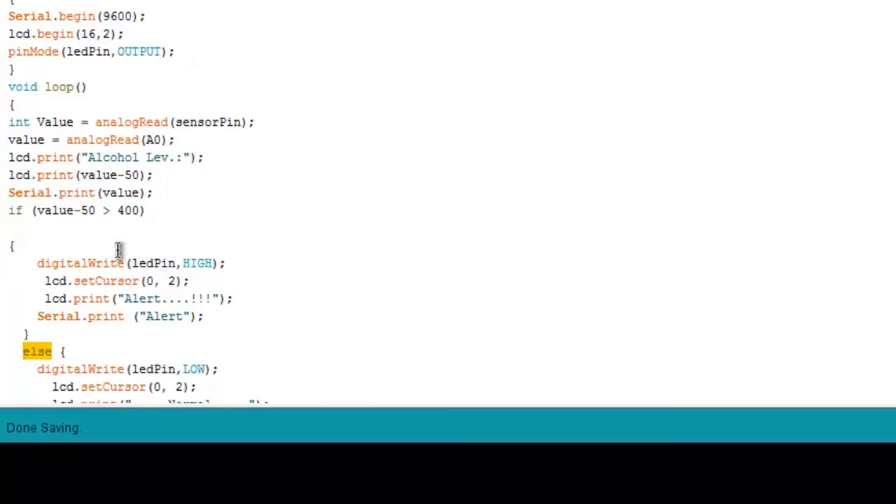
pyautogui.moveTo(121, 222)
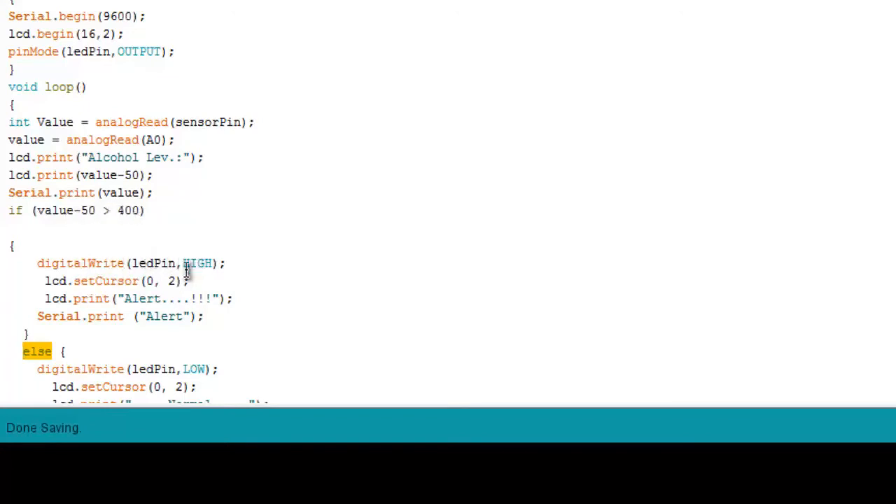
pyautogui.scroll(-3)
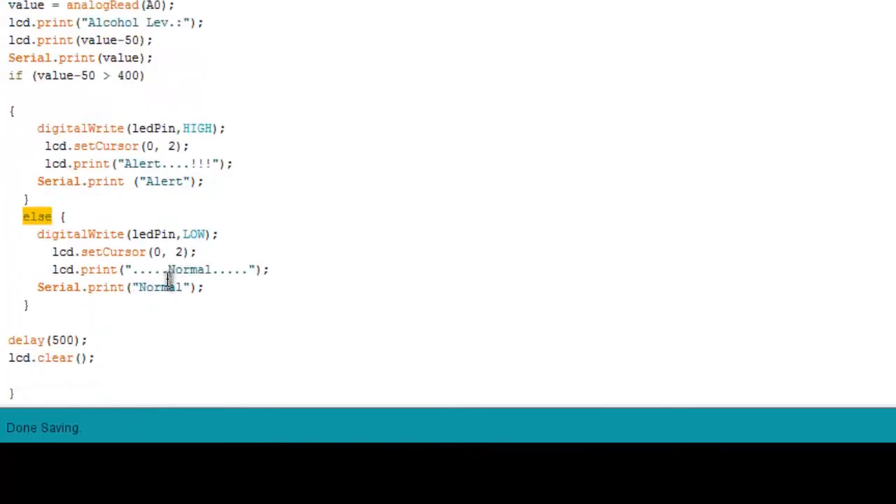
pyautogui.moveTo(180, 181)
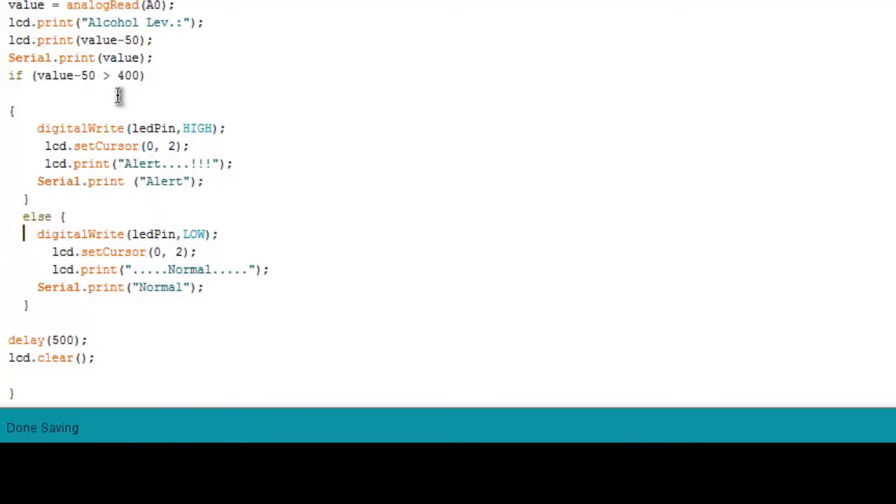
pyautogui.moveTo(173, 241)
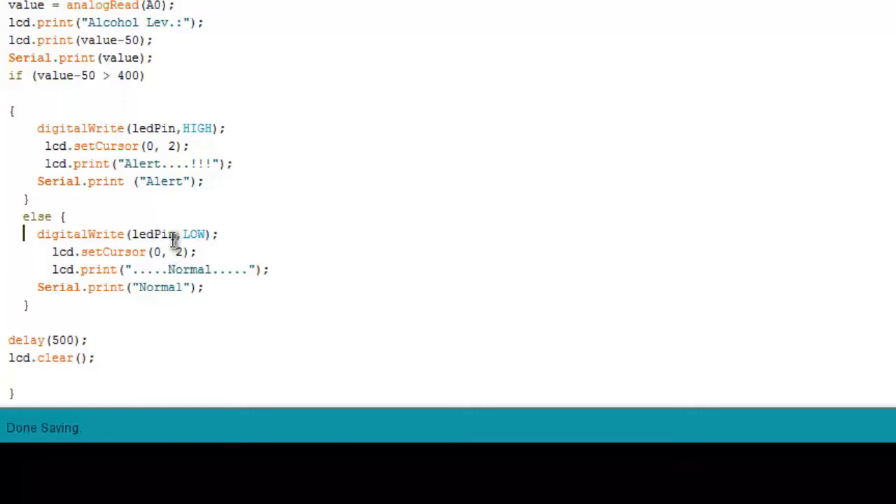
pyautogui.moveTo(57, 372)
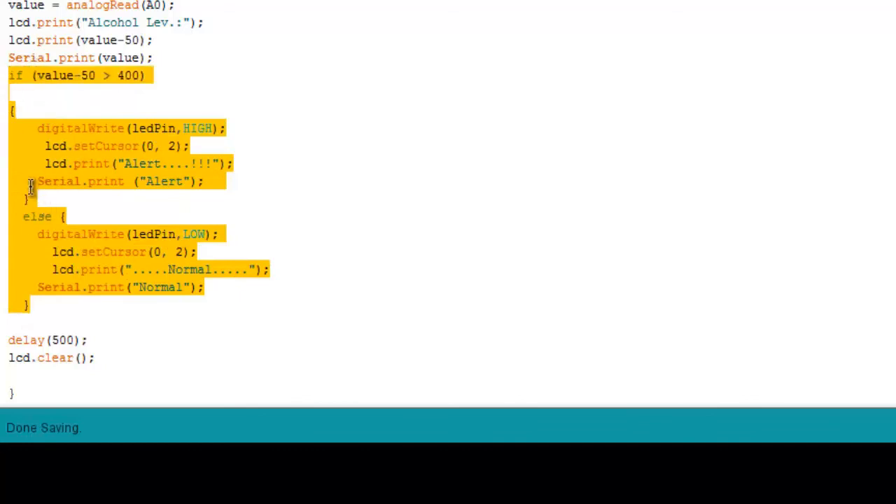
pyautogui.click(273, 241)
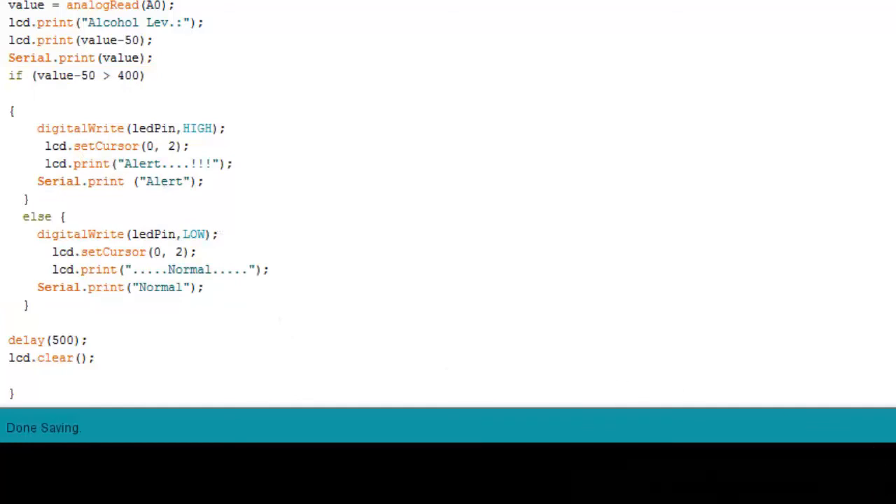
pyautogui.scroll(3)
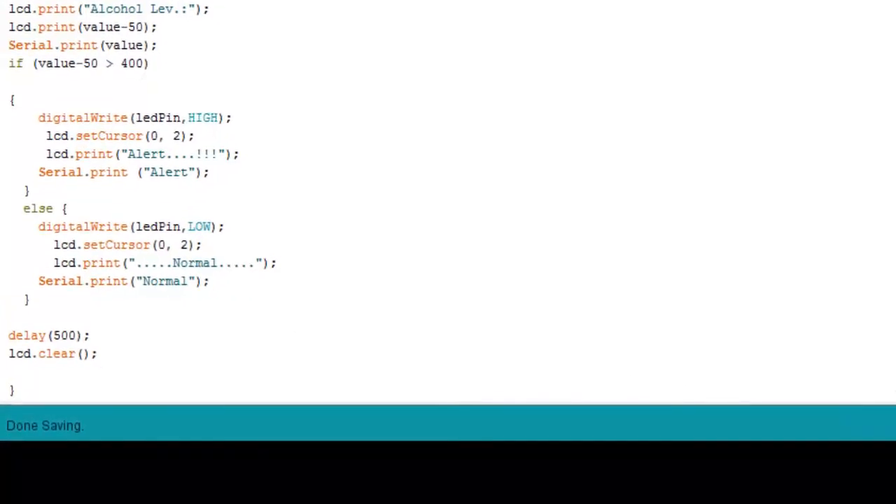